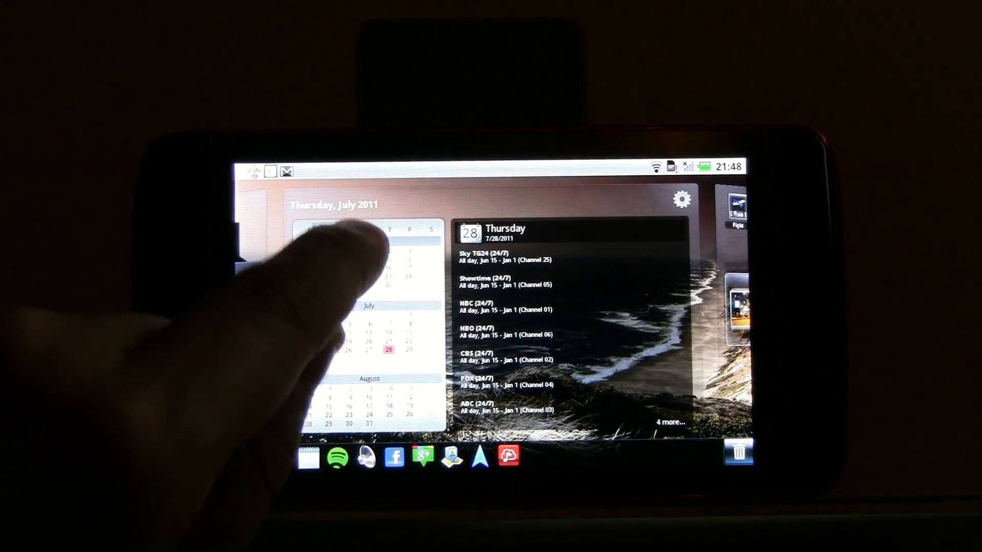
Swipe from the July 2011 calendar and Thursday agenda panel to the weather and clock widgets panel.
scroll("down", 3)
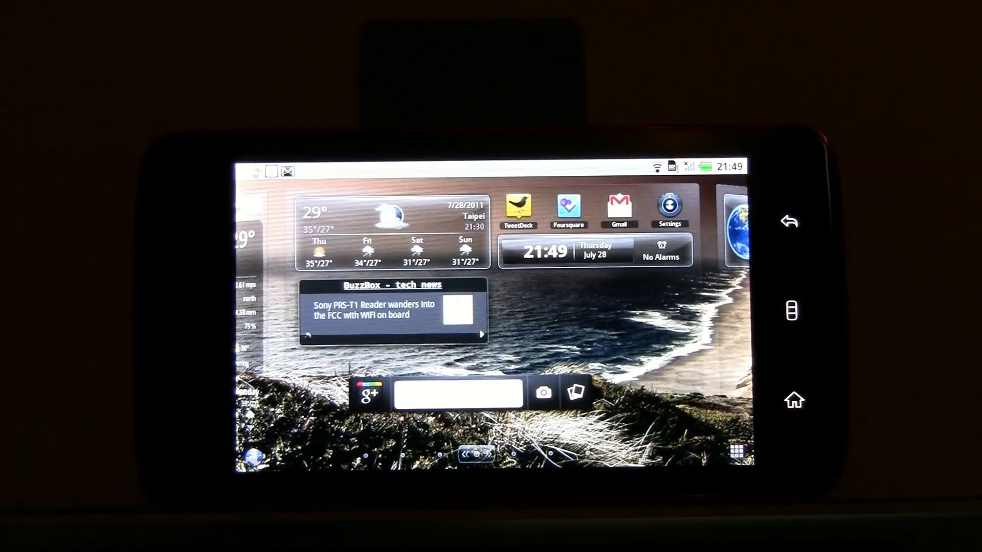
left_click(392, 225)
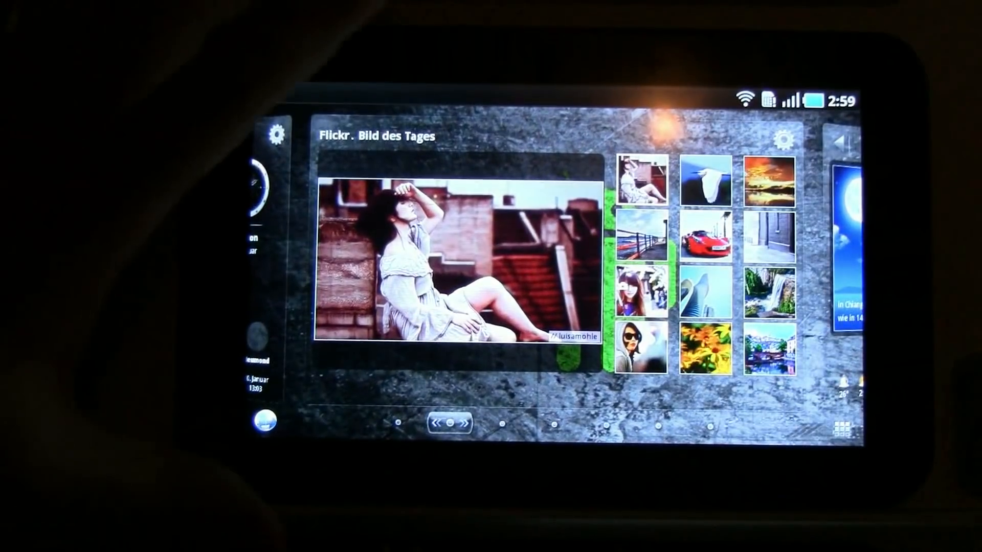
scroll("left", 3)
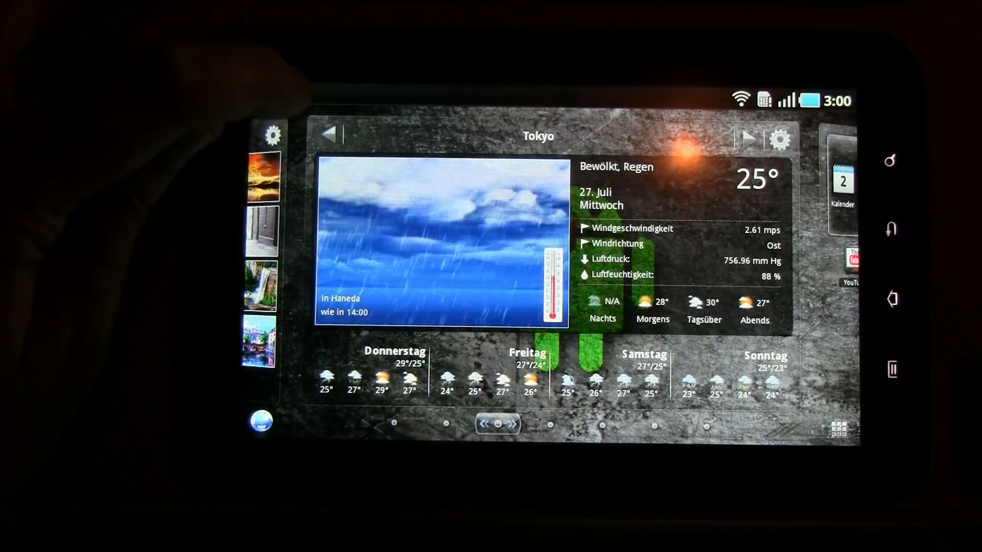
Cycle the weather widget from Tokyo to Hsintien, showing 31° partly cloudy with a four-day forecast.
left_click(749, 136)
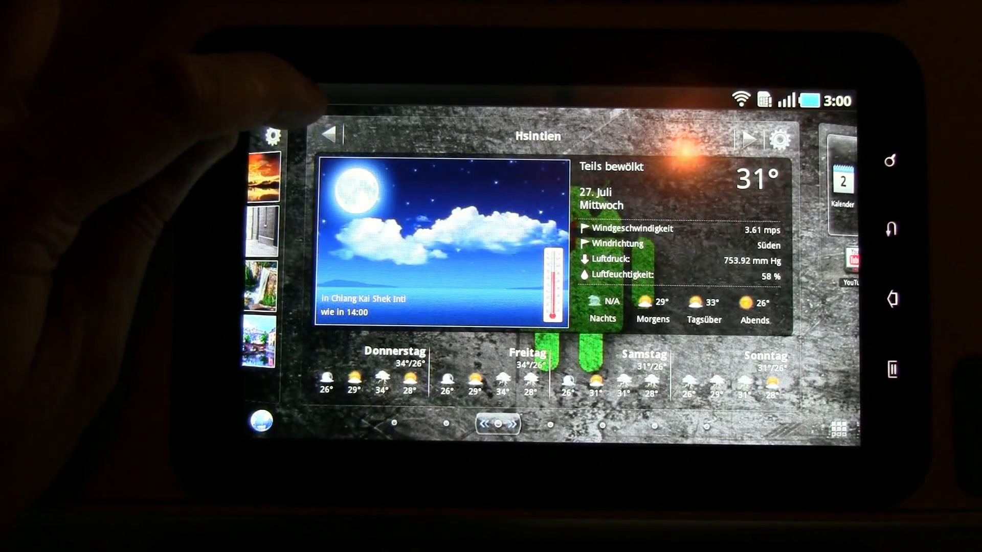